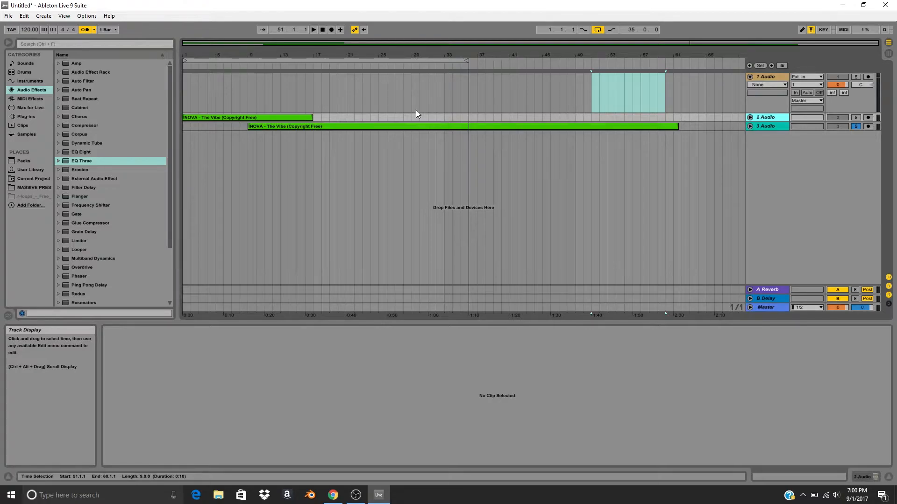
pyautogui.moveTo(774, 79)
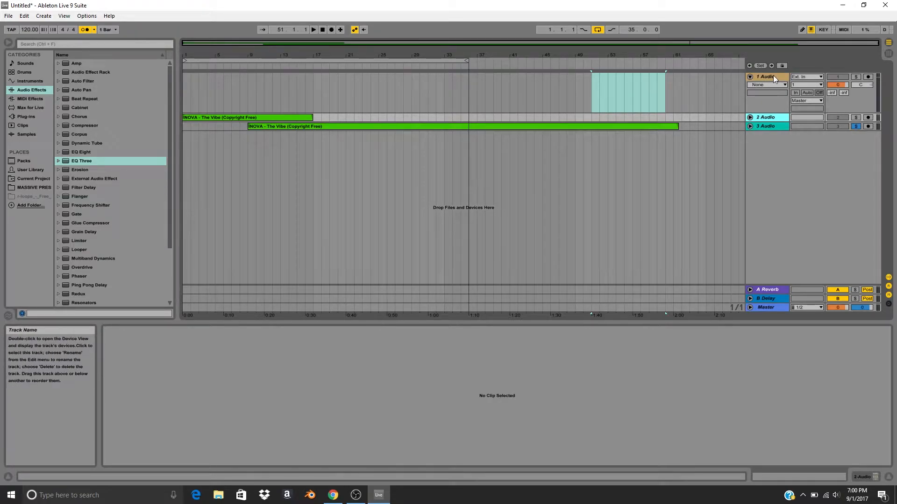
# Select track 1 Audio, the empty track above the two Vibe clips.
pyautogui.click(767, 76)
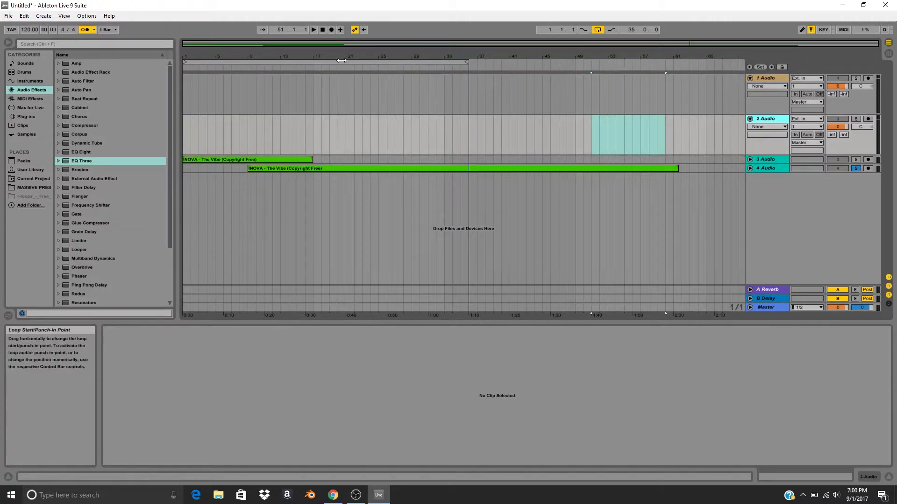
pyautogui.moveTo(347, 67)
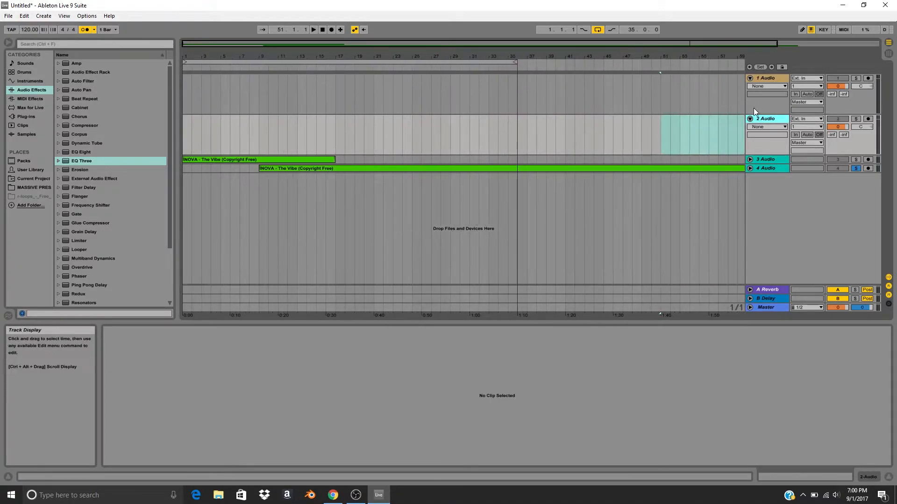
pyautogui.click(765, 118)
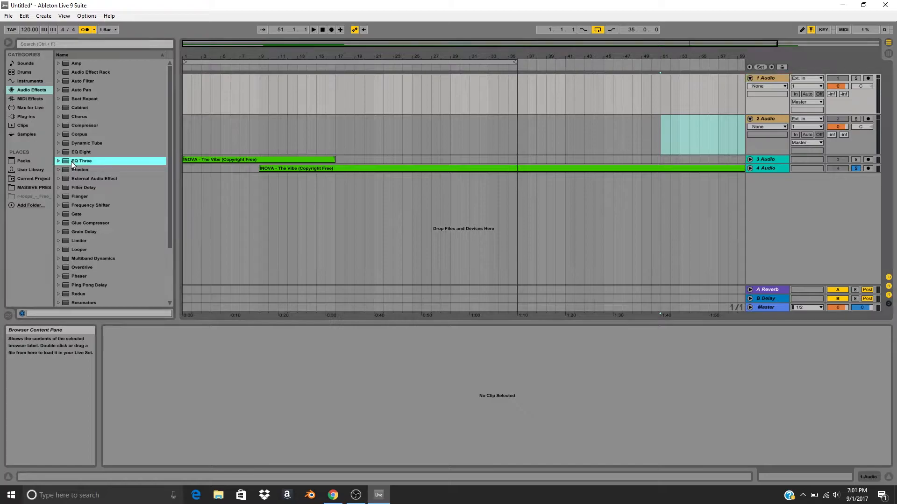
# Load EQ Three from the Audio Effects browser onto track 1 Audio.
pyautogui.doubleClick(82, 161)
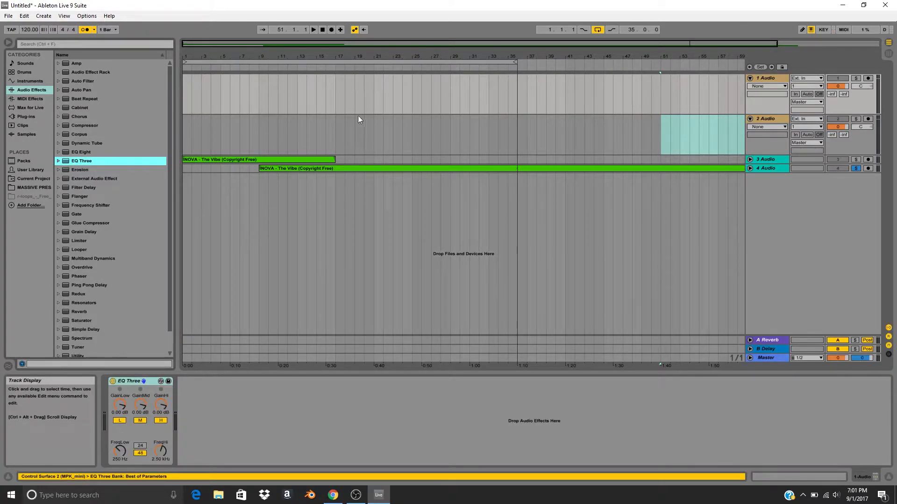
pyautogui.click(81, 152)
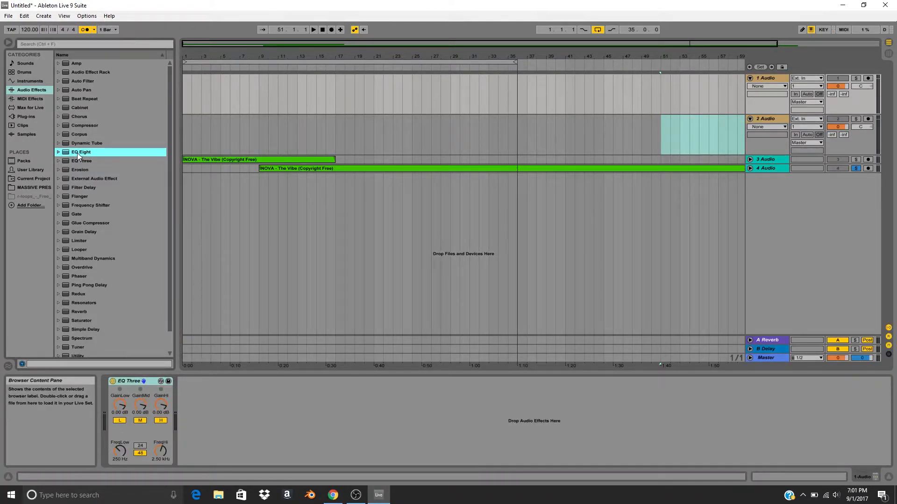
pyautogui.moveTo(107, 153)
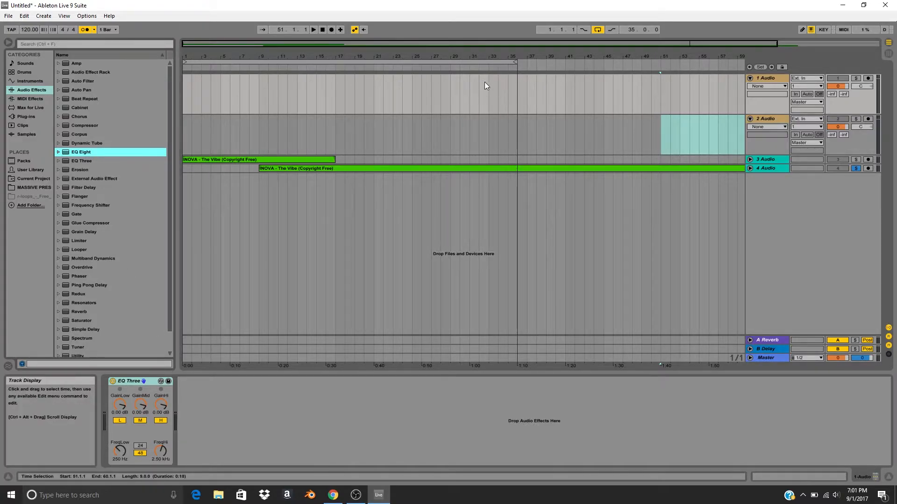
pyautogui.moveTo(160, 404)
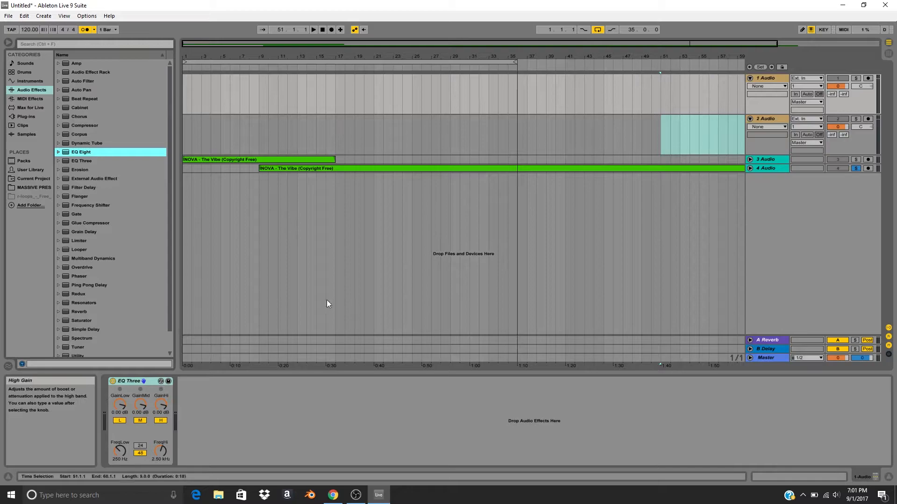
# Show EQ Three gain automation lanes on track 1 through its device chooser.
pyautogui.click(766, 86)
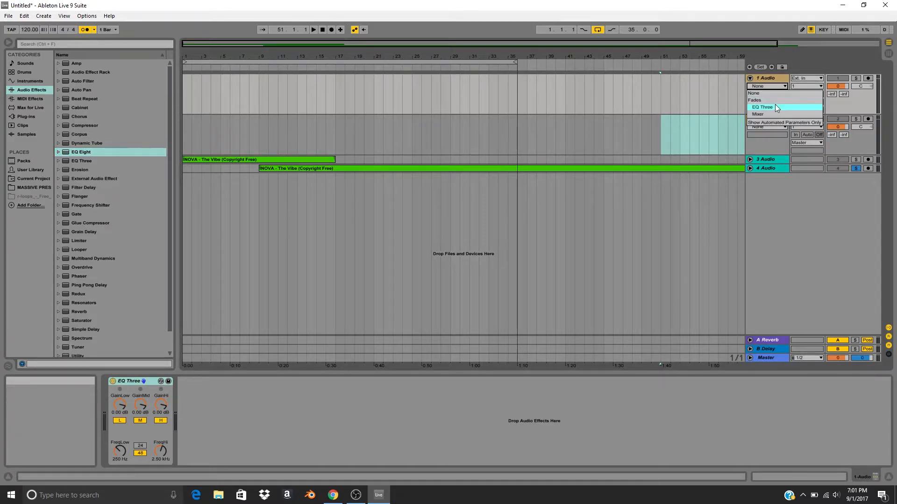
pyautogui.click(762, 107)
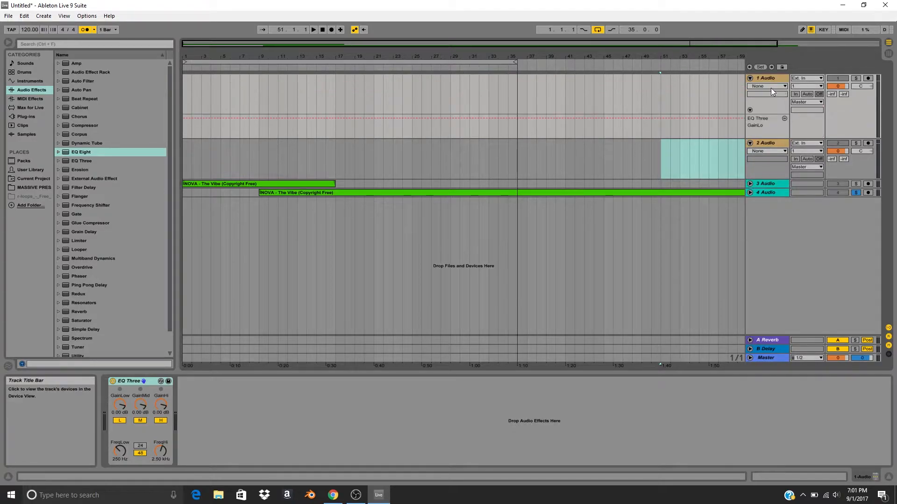
pyautogui.click(769, 86)
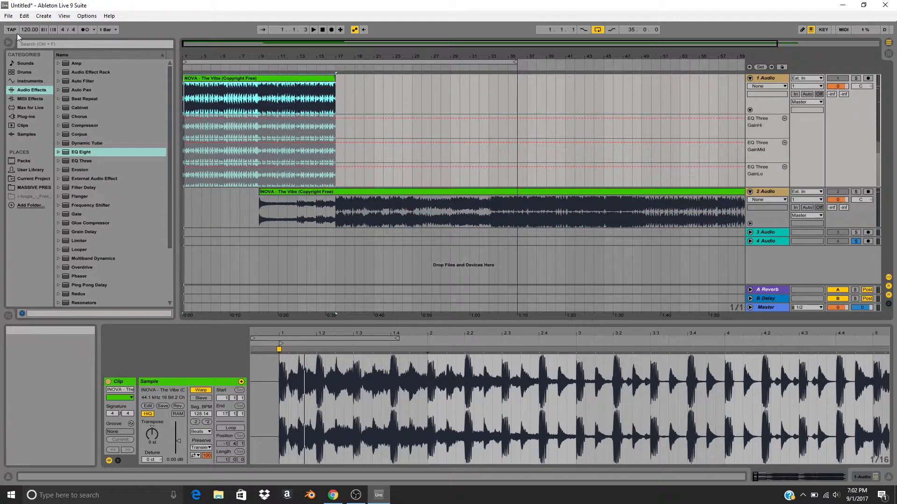
pyautogui.moveTo(856, 79)
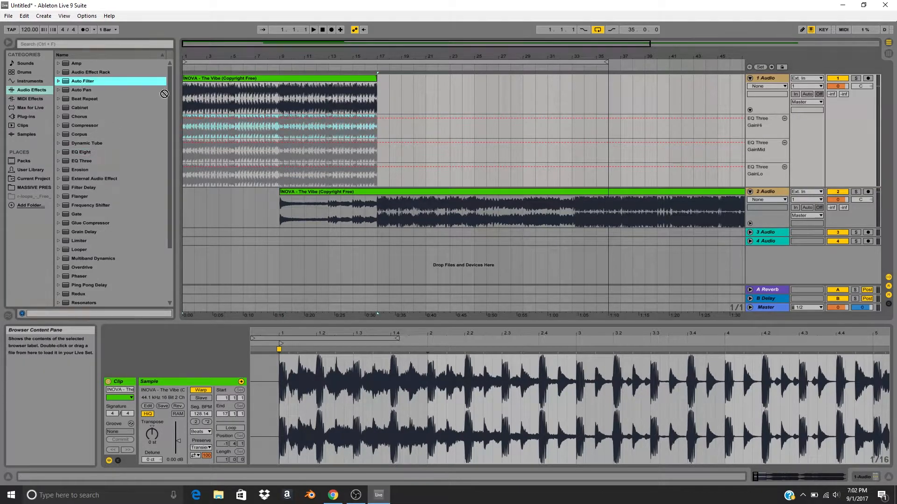
# Switch to Device View and set playback to start from bar 9.
pyautogui.doubleClick(81, 81)
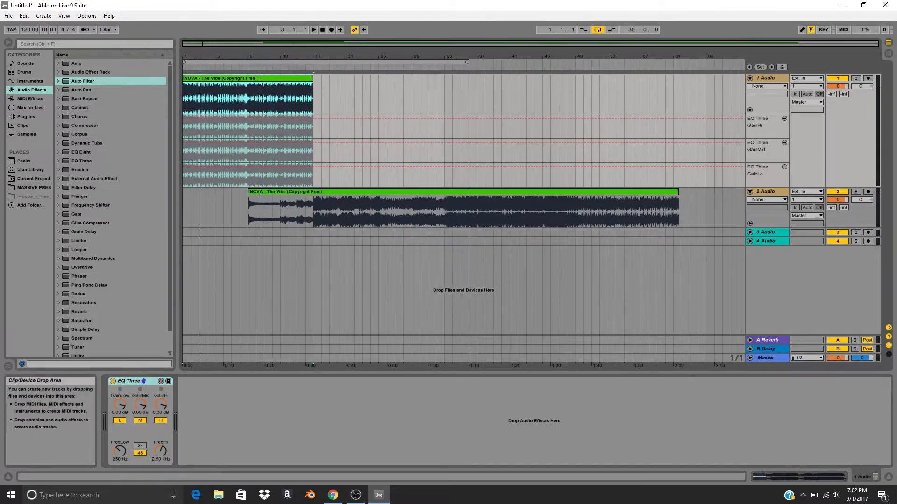
pyautogui.click(380, 198)
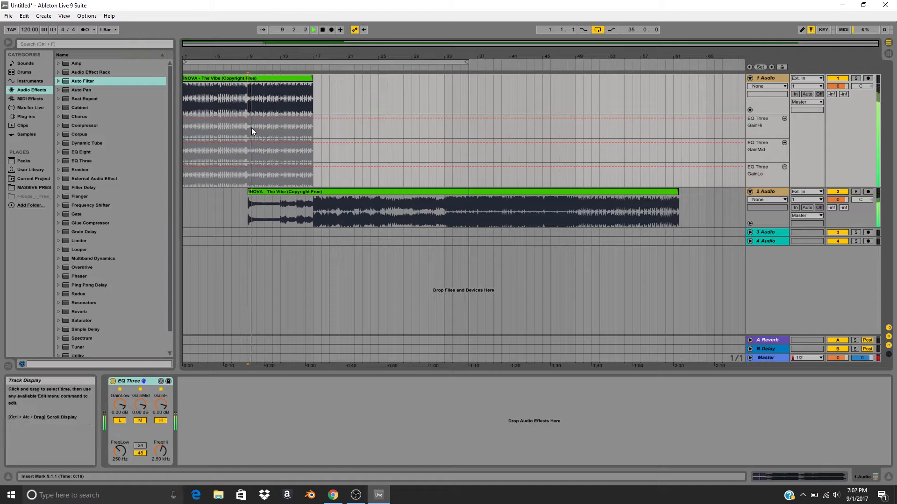
pyautogui.moveTo(249, 126); pyautogui.dragTo(313, 125)
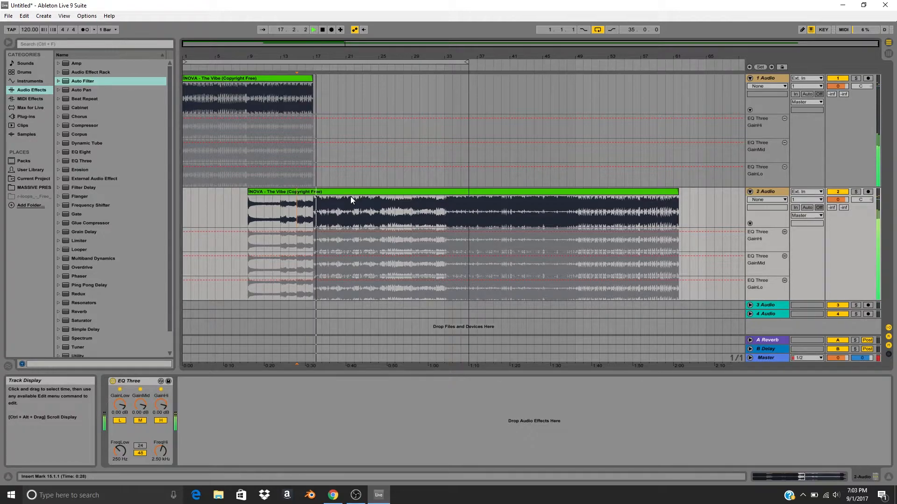
# Select the second Vibe clip and show track 1's Mixer Track Volume automation.
pyautogui.click(855, 191)
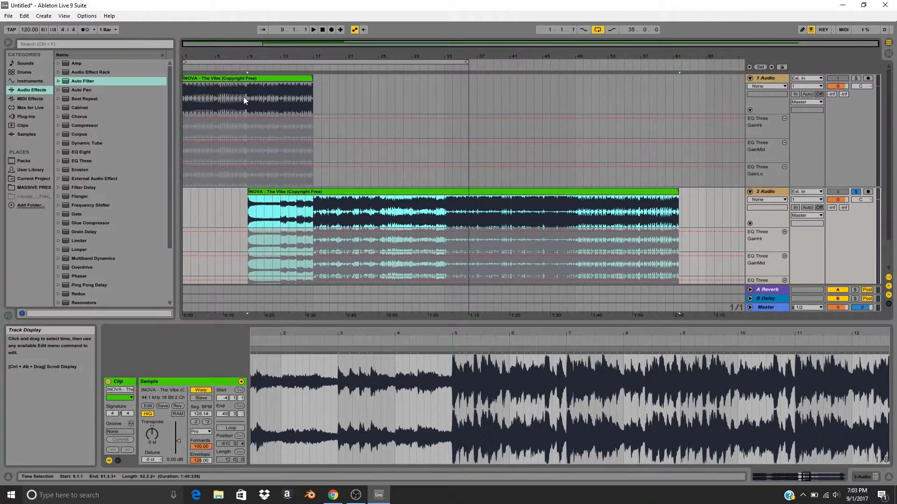
pyautogui.click(781, 86)
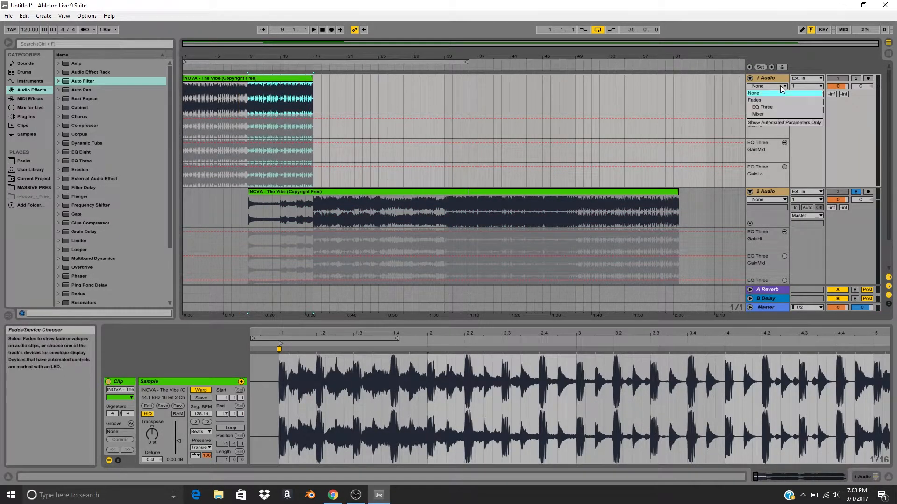
pyautogui.click(757, 114)
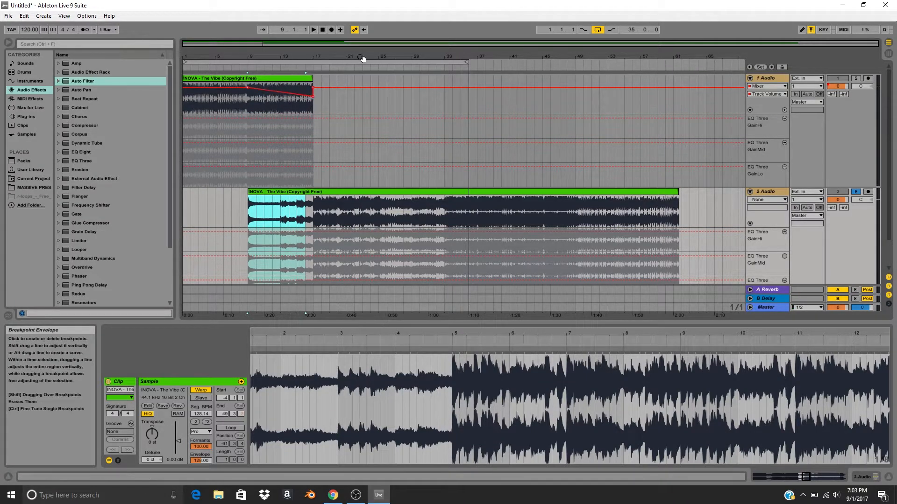
pyautogui.click(7, 15)
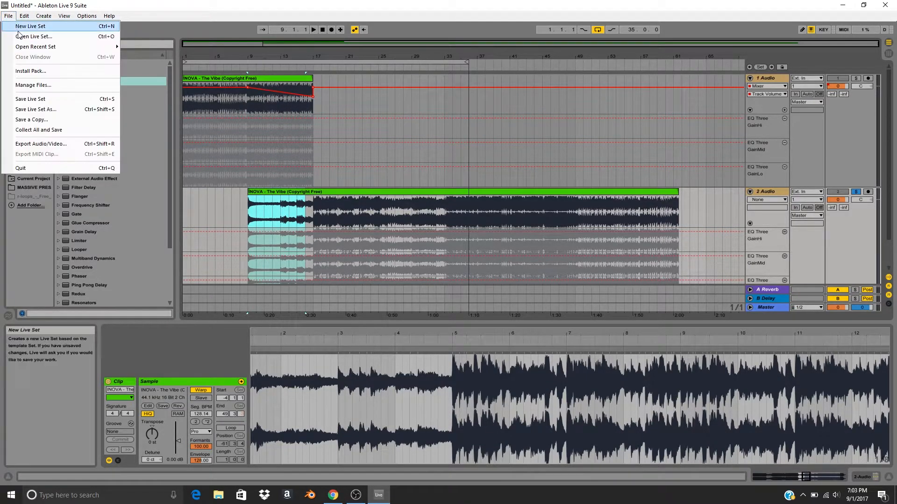
# Choose Open Live Set from the File menu.
pyautogui.click(26, 27)
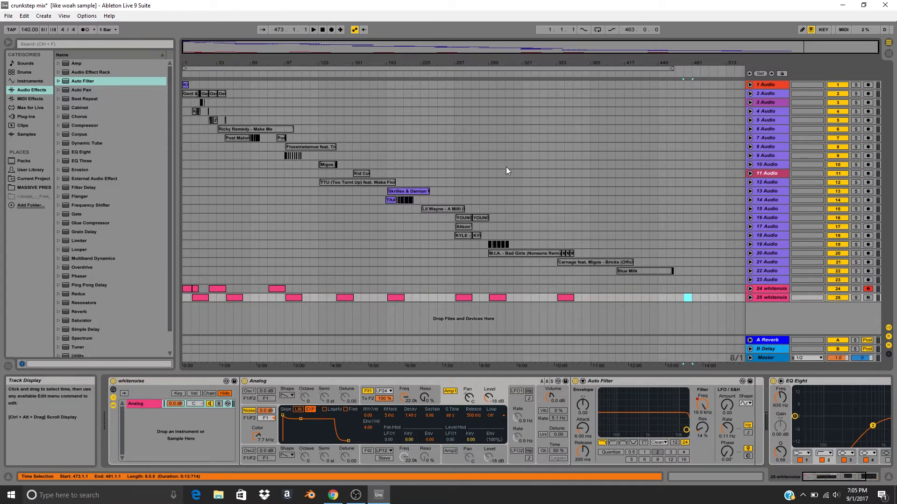
pyautogui.moveTo(514, 169)
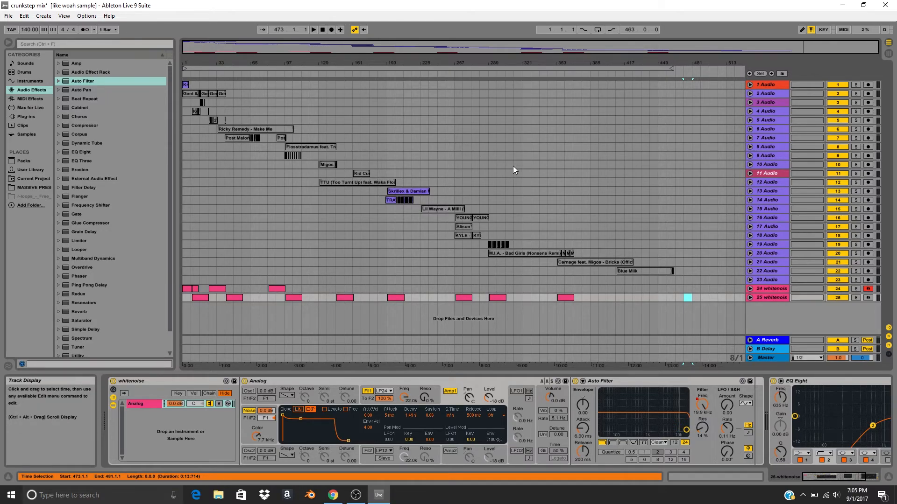
pyautogui.moveTo(504, 166)
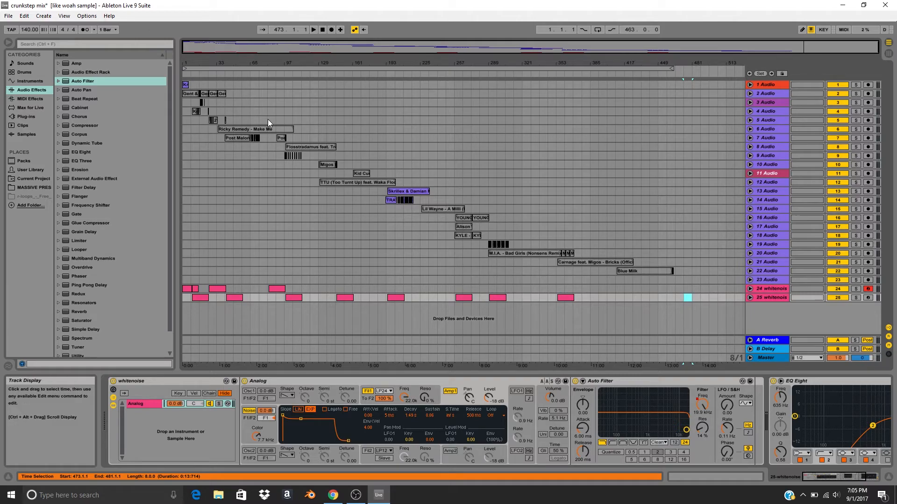
# Select the Ricky Remedy 'Make Me' clip spanning bars 34 to 106.
pyautogui.click(254, 130)
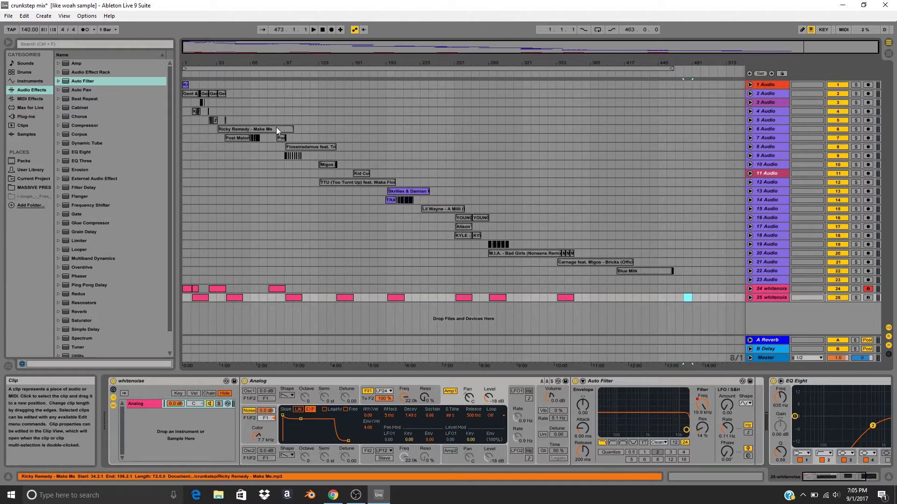